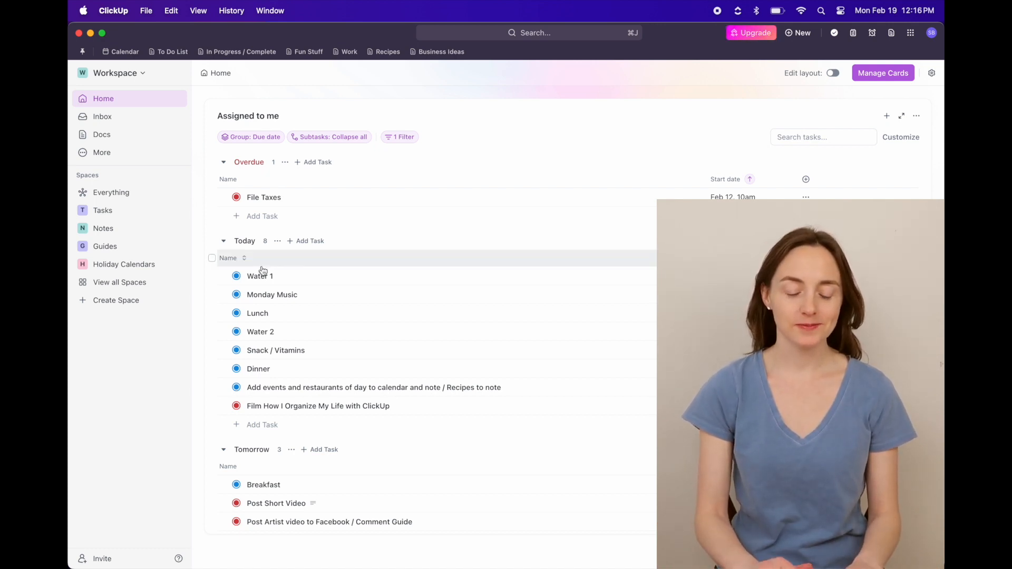
Launch ClickUp on the phone and mark Water 2 complete in Today's My Work
click(236, 275)
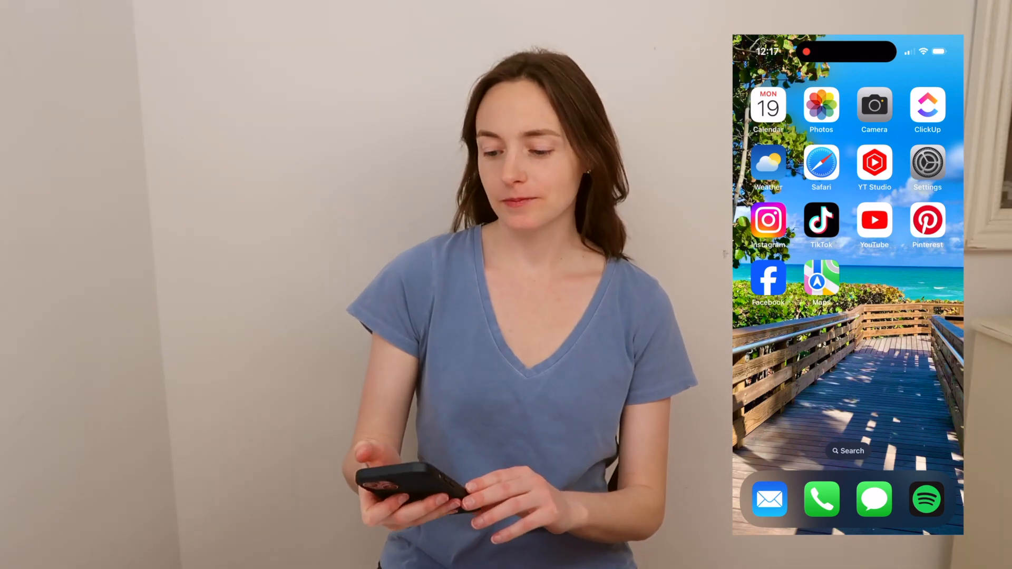
click(926, 104)
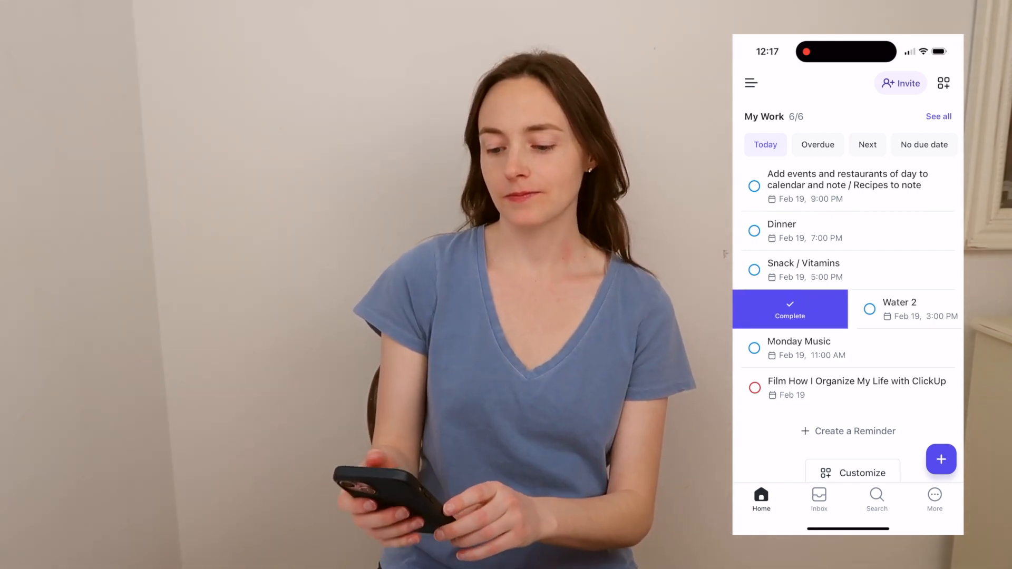
click(789, 309)
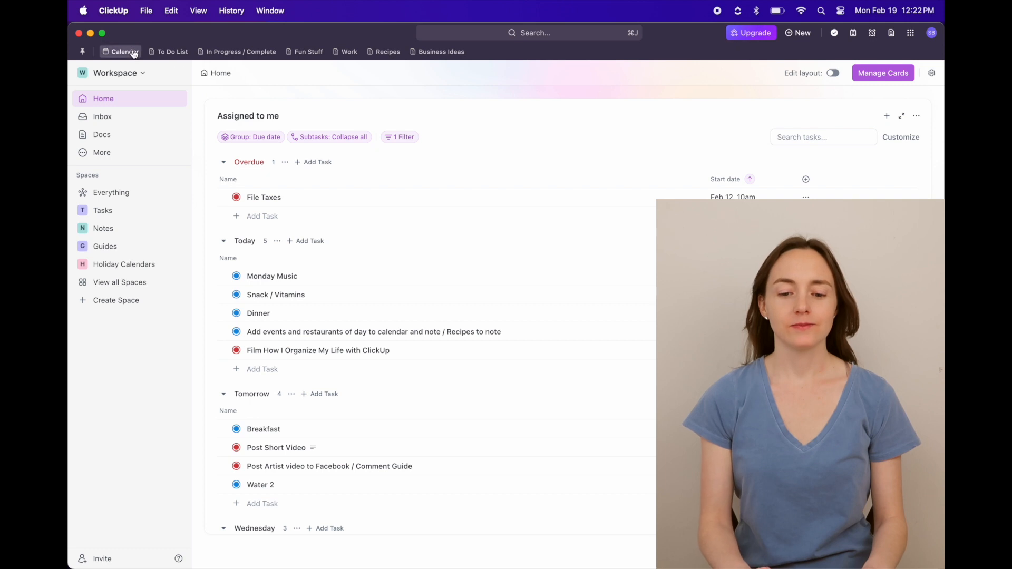
click(120, 51)
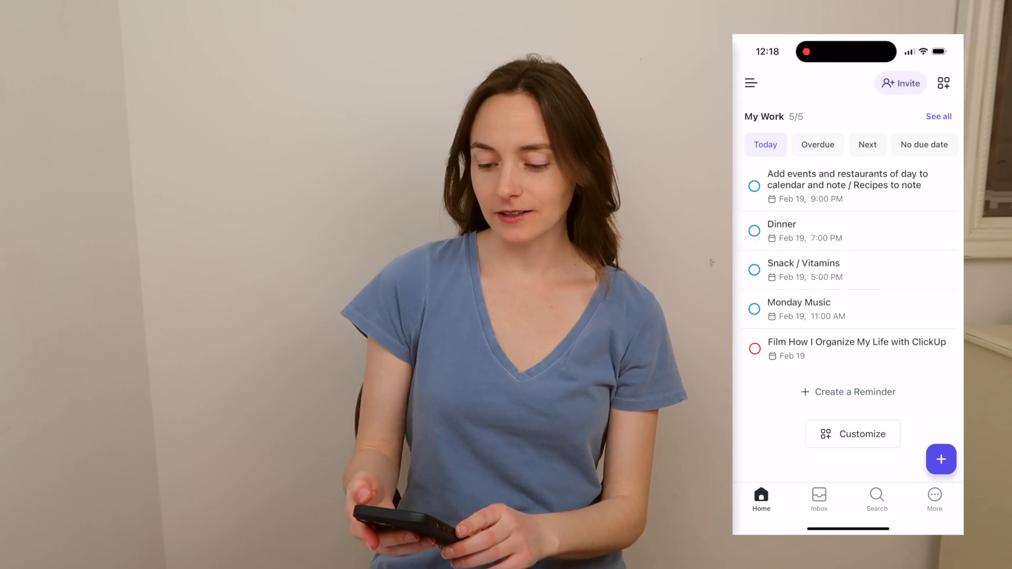
Open the phone's sidebar menu to show Favorites like Calendar, To Do List and Recipes
click(750, 83)
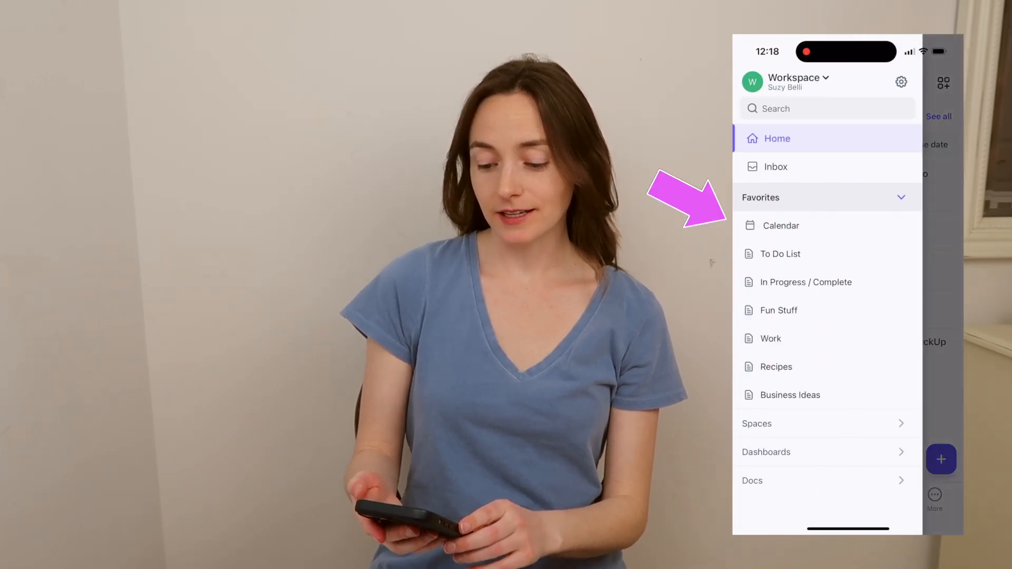
click(781, 226)
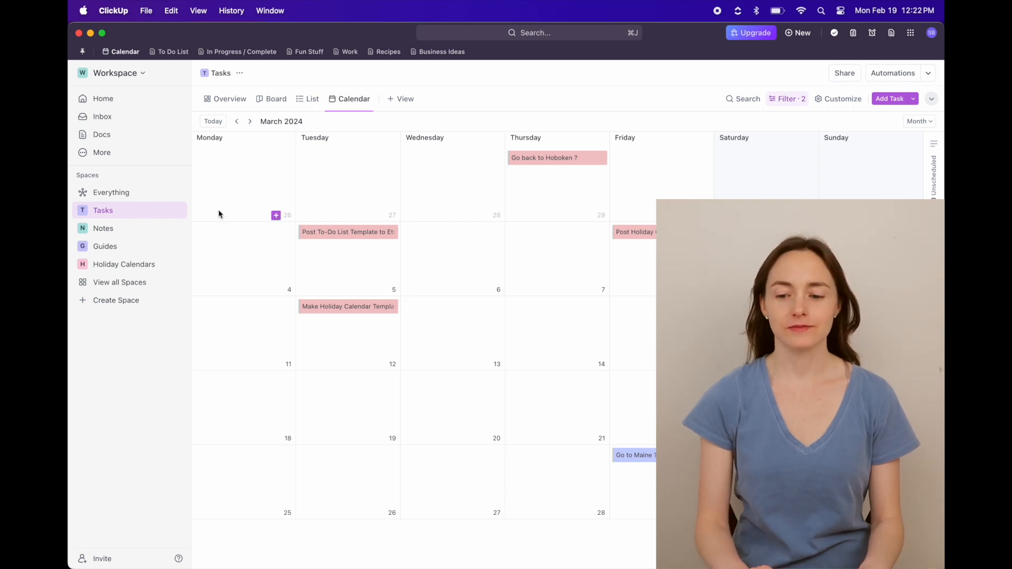
Expand Notes, open the Click Up Guides doc, and select the To-Do List Template page
click(83, 228)
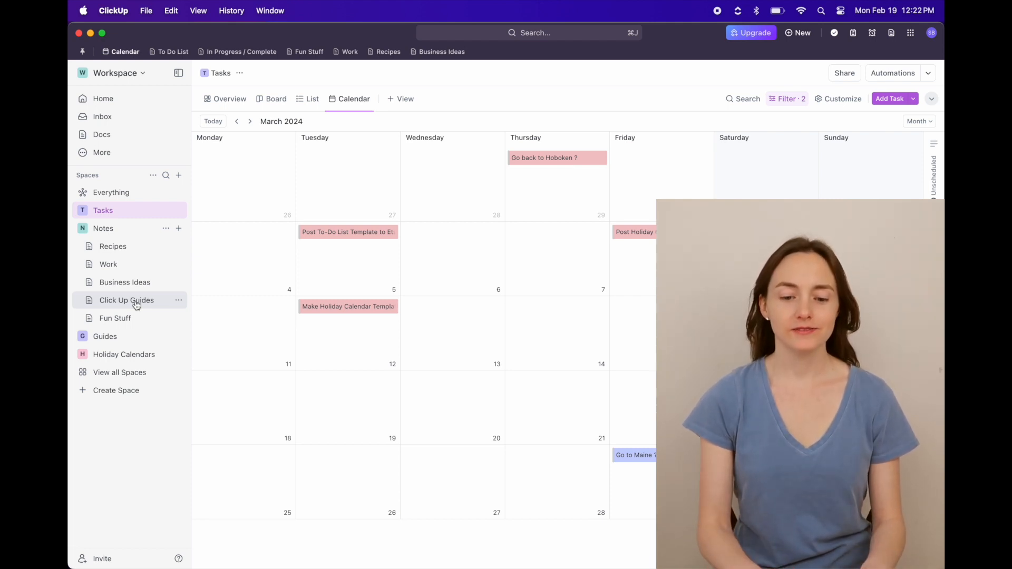
click(127, 300)
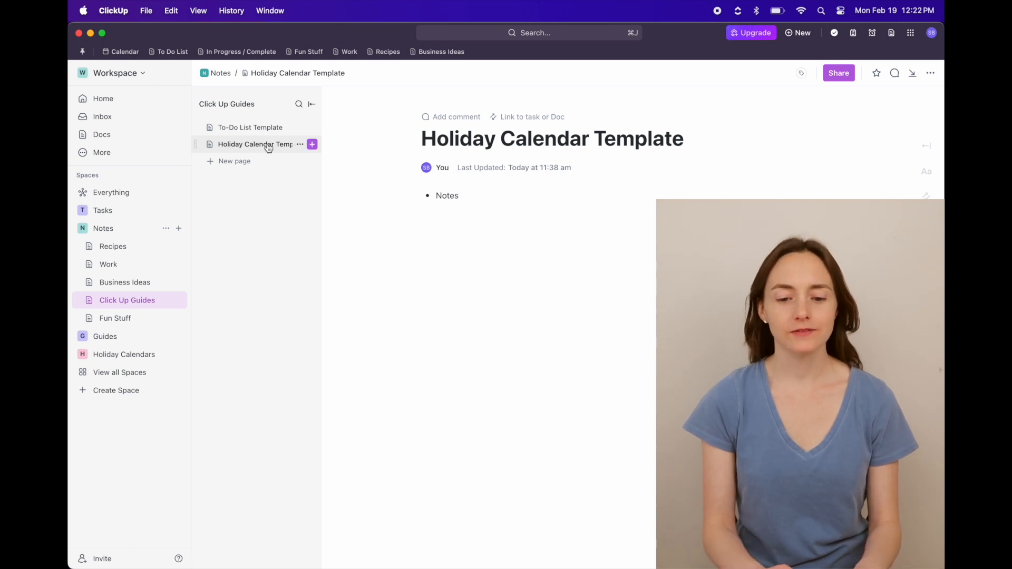
click(250, 127)
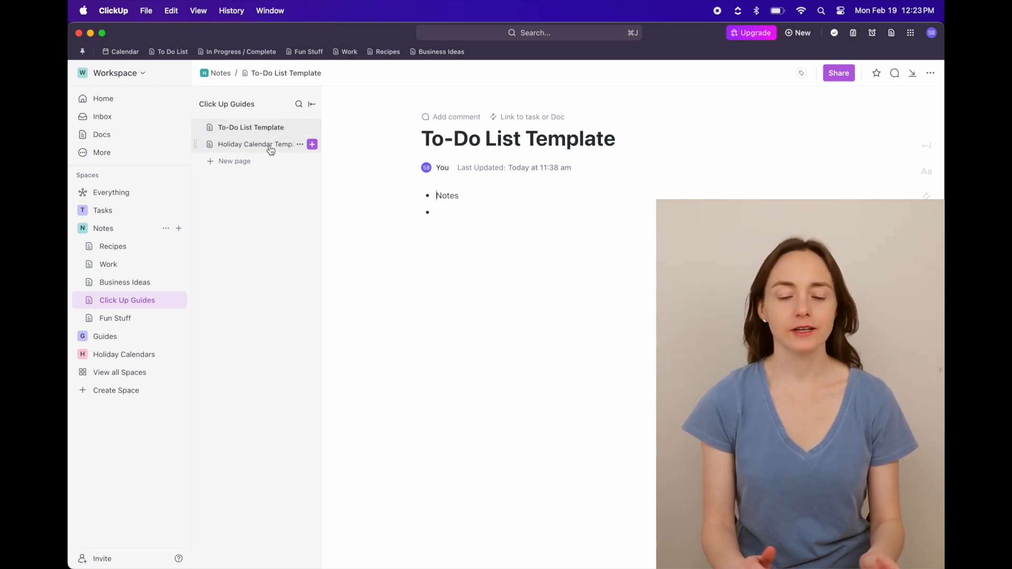
click(255, 144)
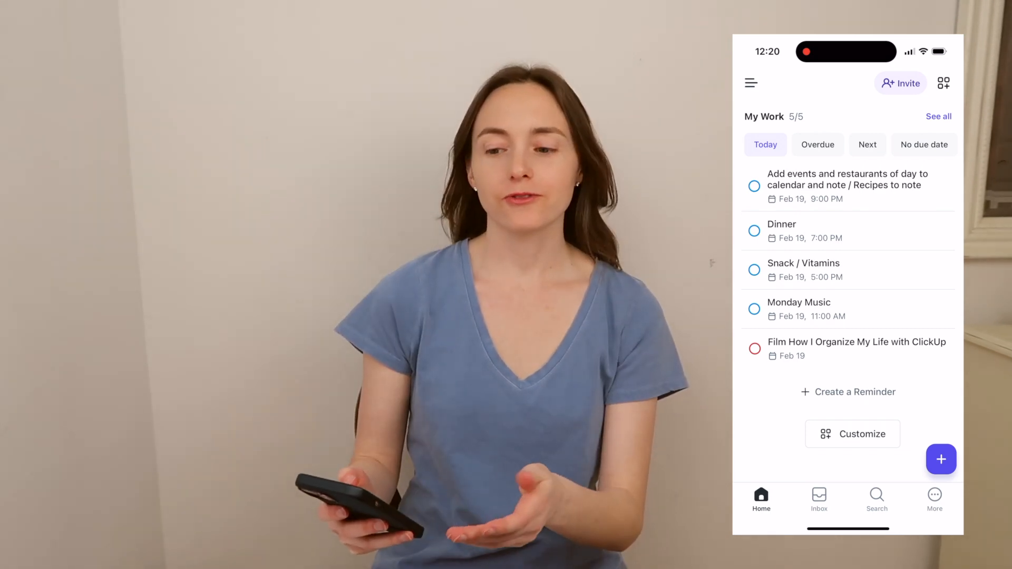
On the phone, open the To-Do List Template page in Notes > Click Up Guides
click(751, 82)
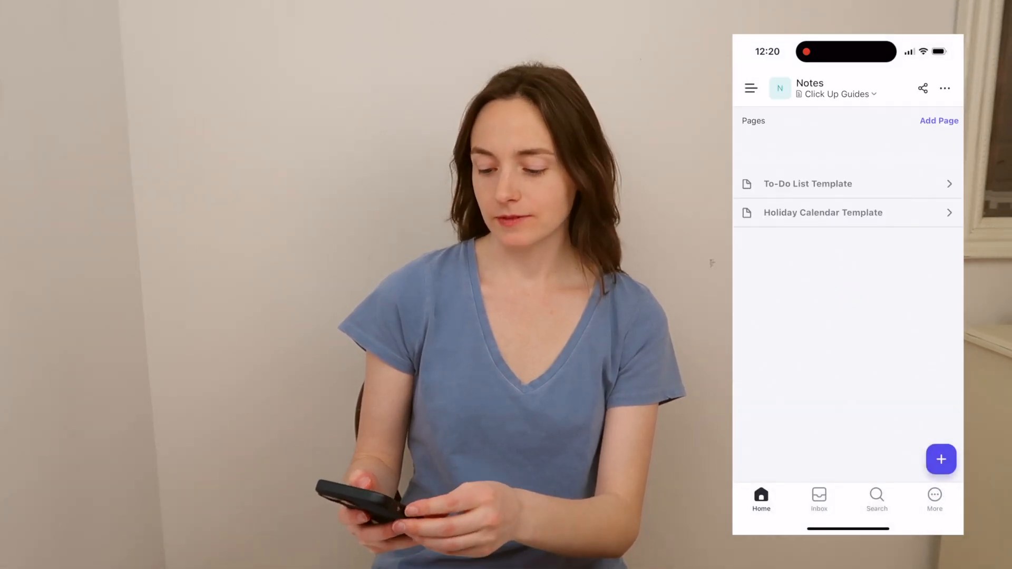
click(807, 183)
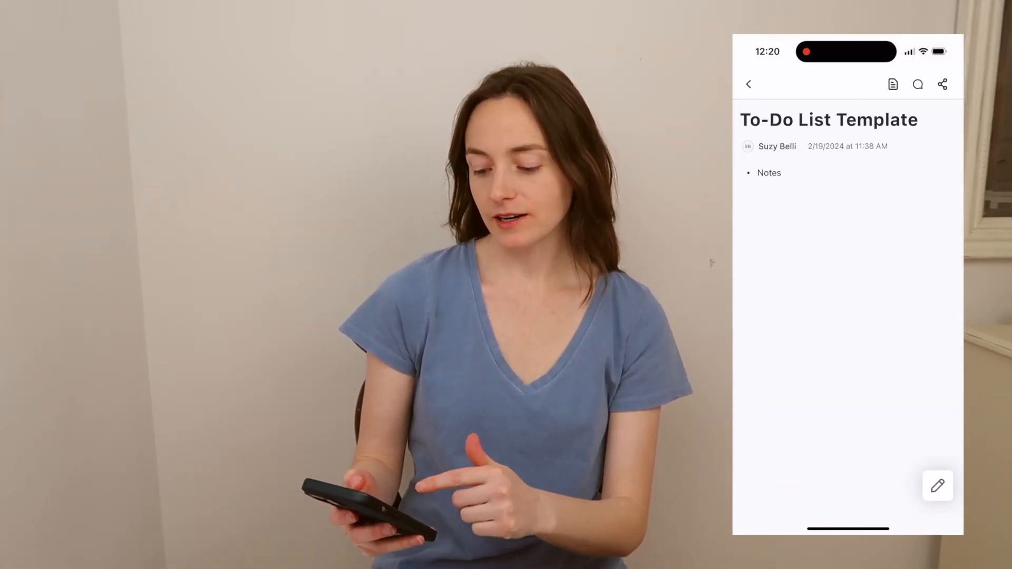